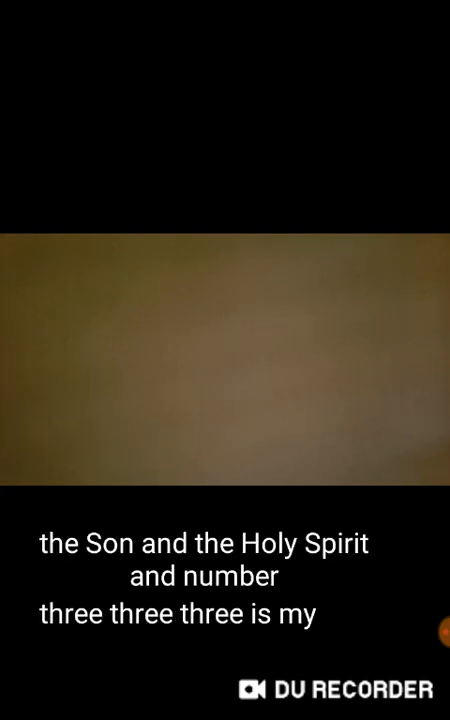
Pause 'Gone With the Wind! We're Outta...' at 14:30 of 19:37 with captions on
left_click(225, 360)
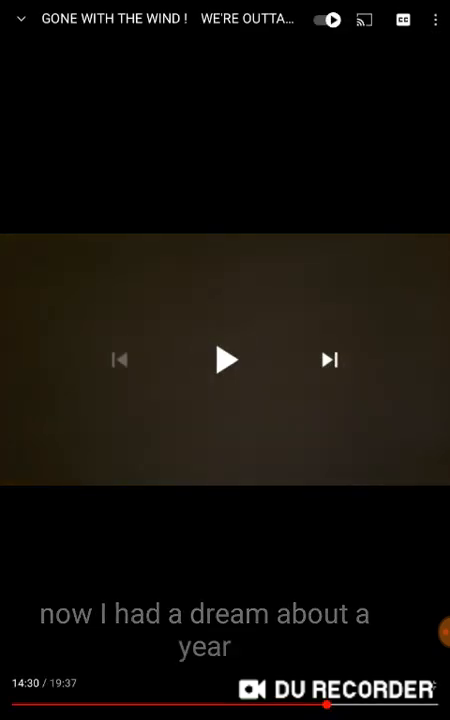